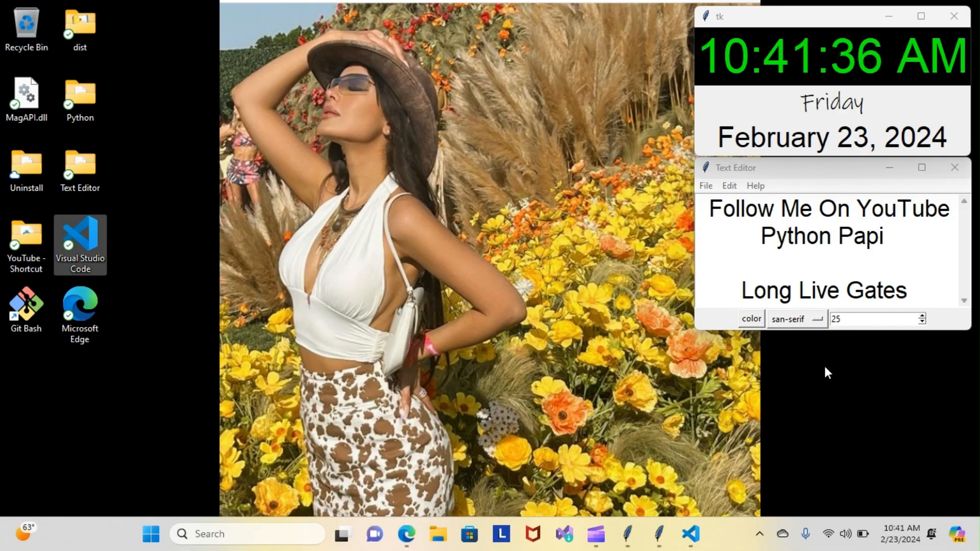
pyautogui.moveTo(726, 476)
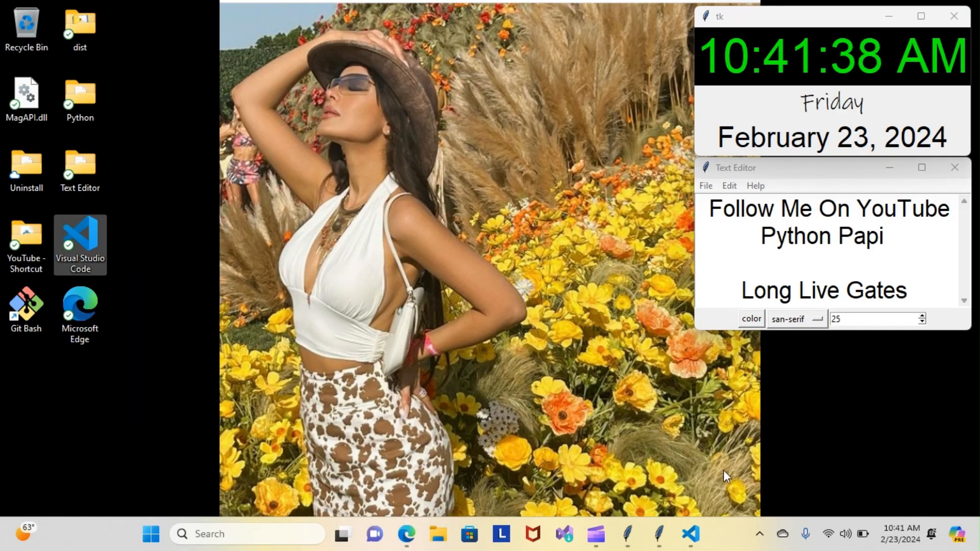
pyautogui.moveTo(691, 534)
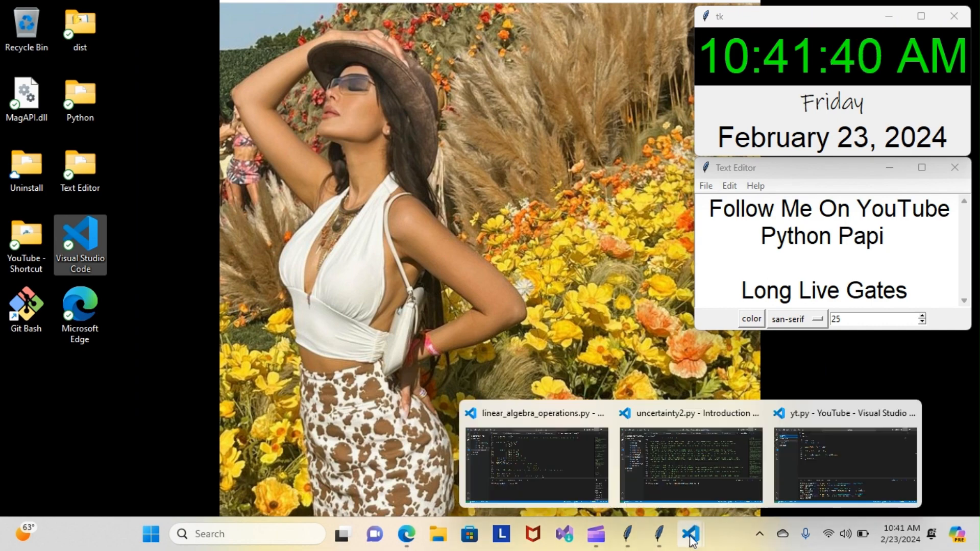
# - Switch to linear_algebra_operations.py and scroll to the einsum transpose example and 3D arrays note
pyautogui.click(535, 465)
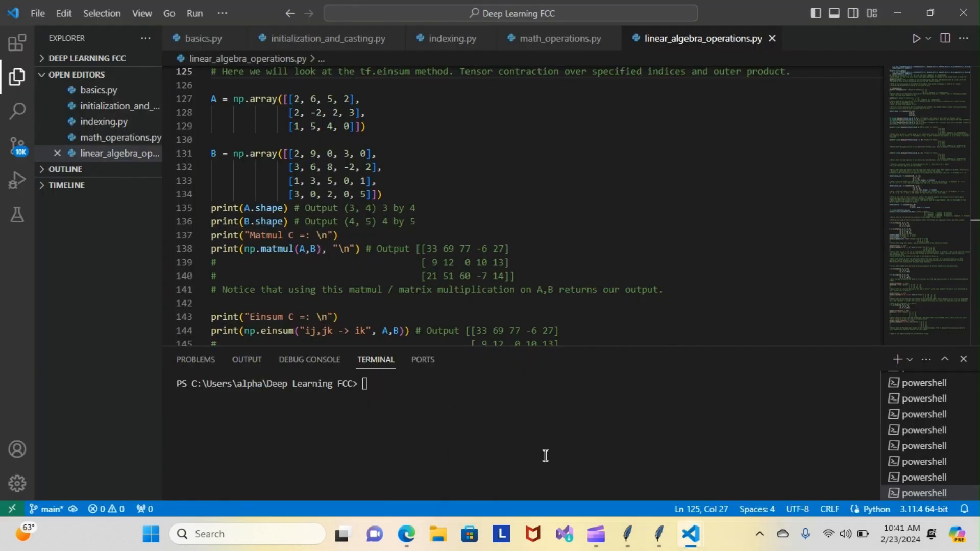
pyautogui.moveTo(466, 173)
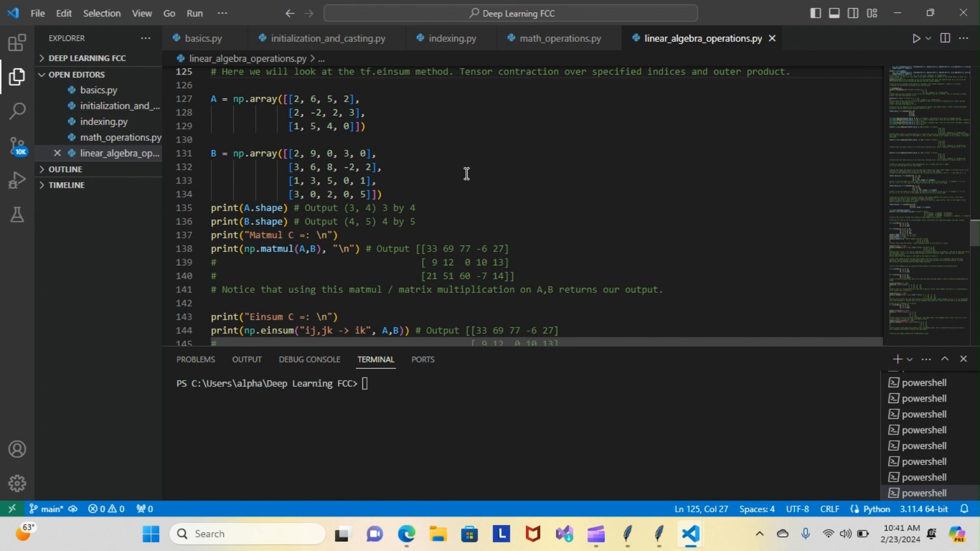
pyautogui.moveTo(433, 77)
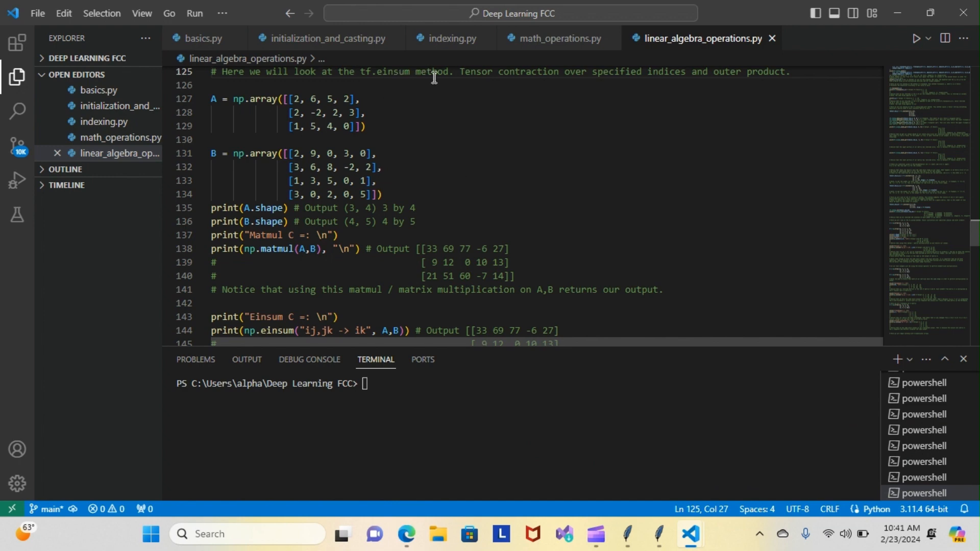
pyautogui.moveTo(946, 211)
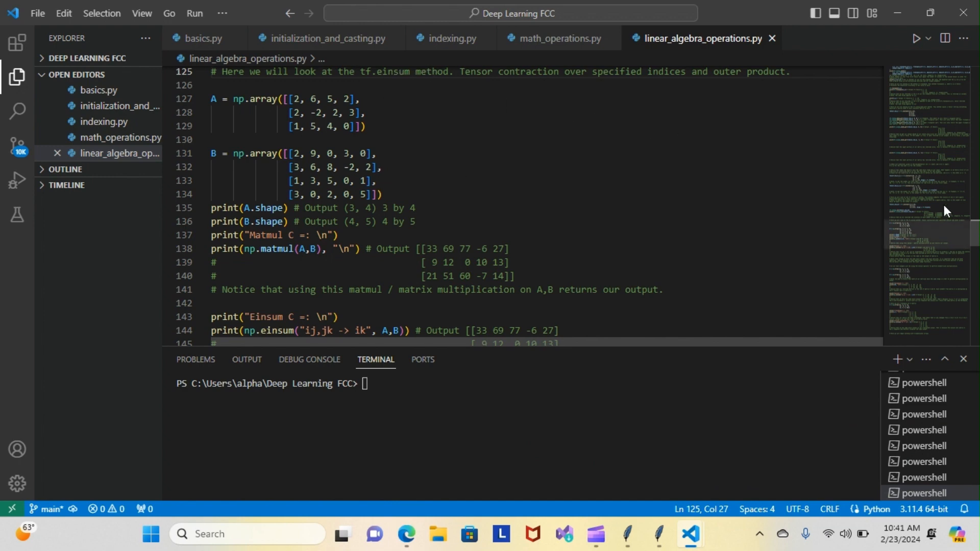
pyautogui.scroll(-3)
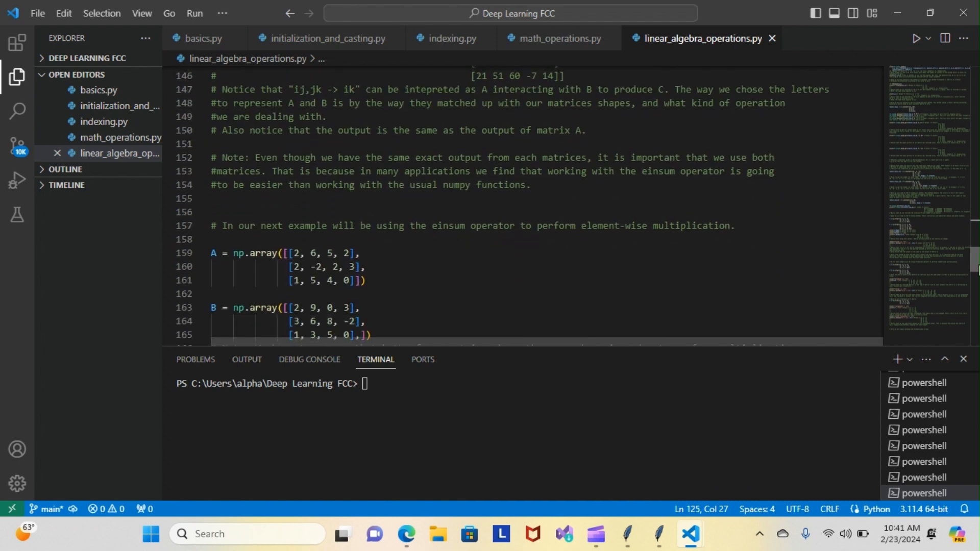
pyautogui.scroll(-3)
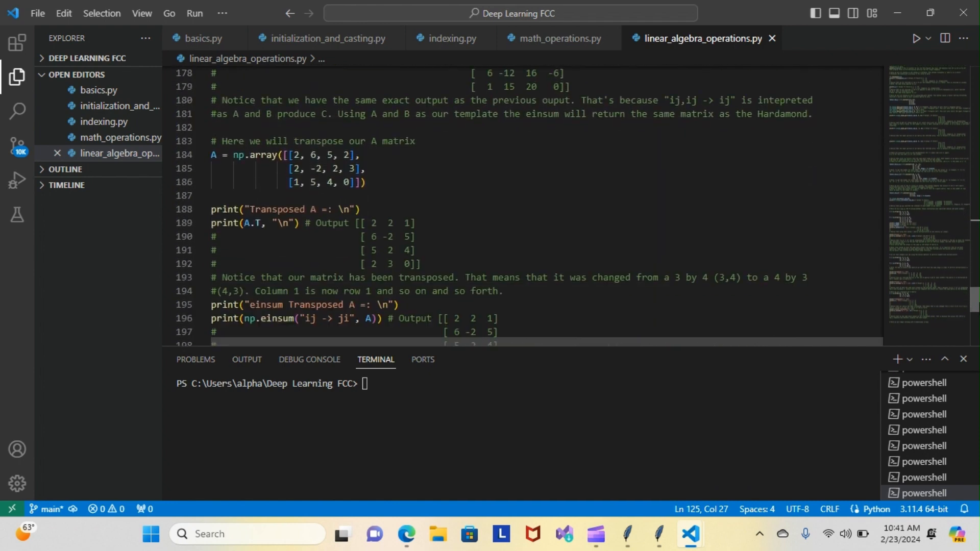
pyautogui.scroll(-3)
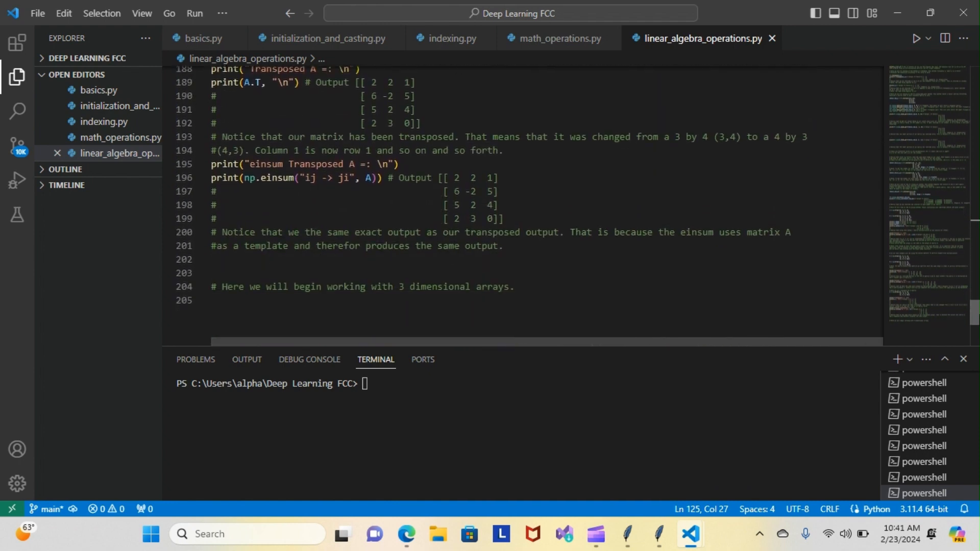
pyautogui.scroll(3)
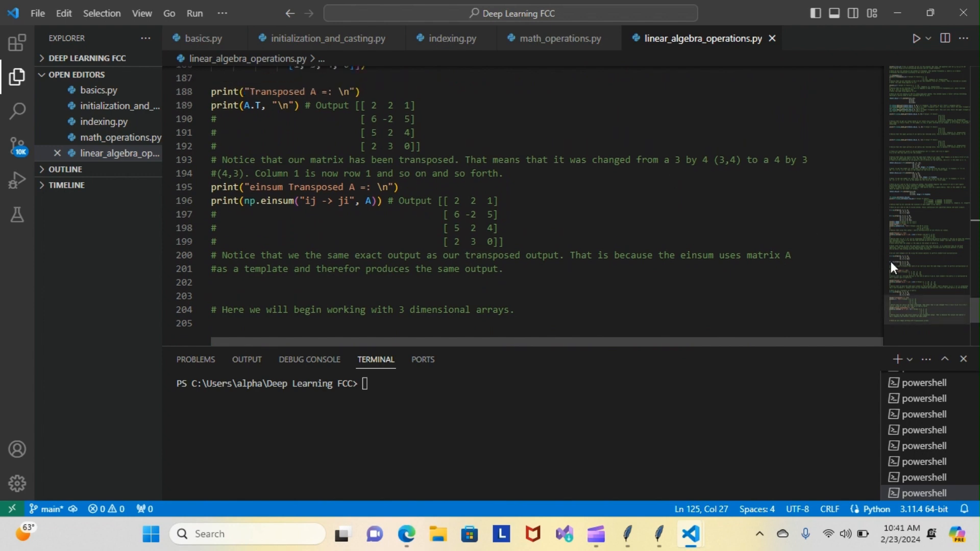
pyautogui.scroll(3)
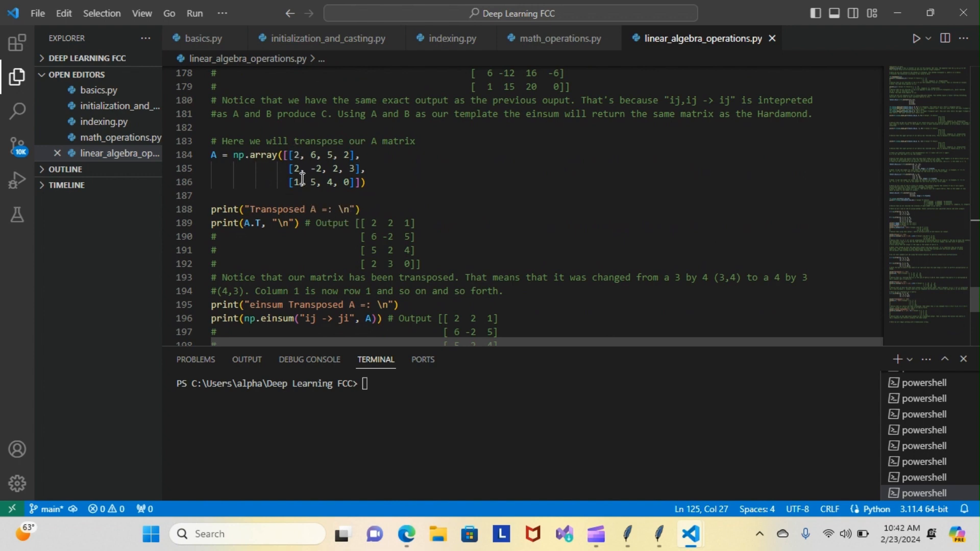
pyautogui.moveTo(302, 190)
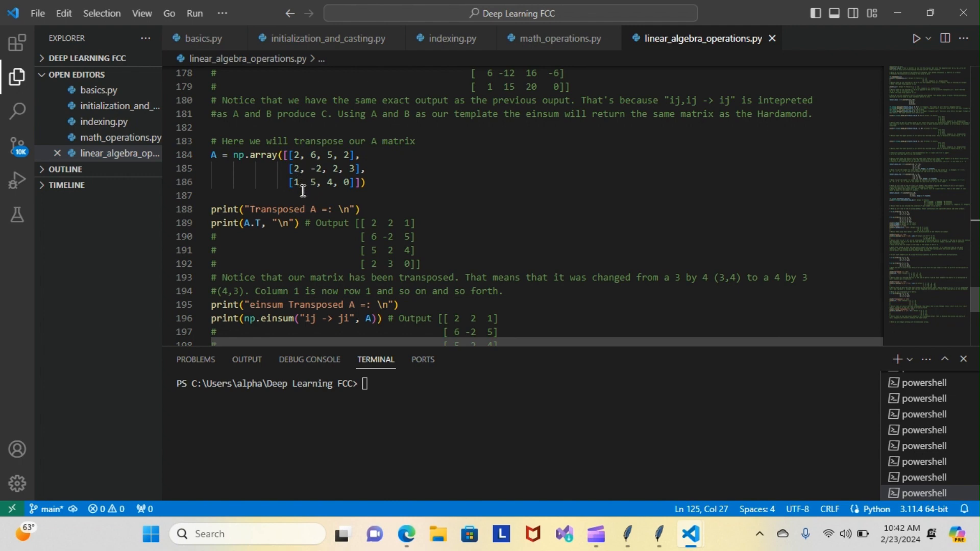
pyautogui.moveTo(402, 225)
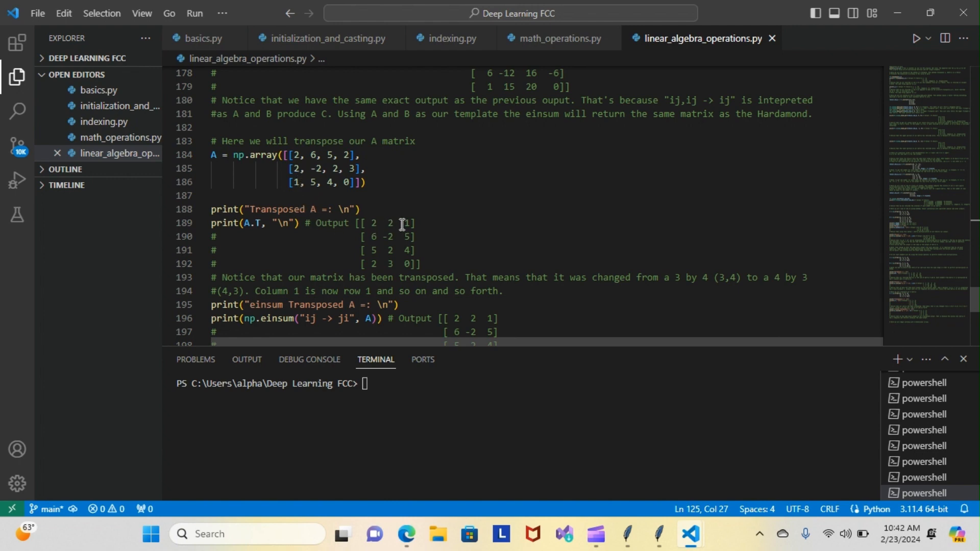
pyautogui.moveTo(314, 158)
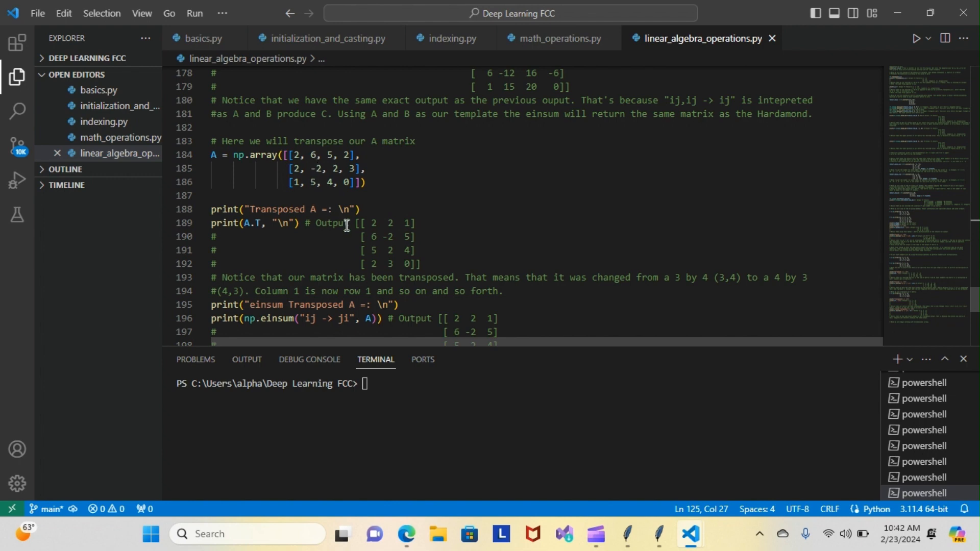
pyautogui.moveTo(415, 237)
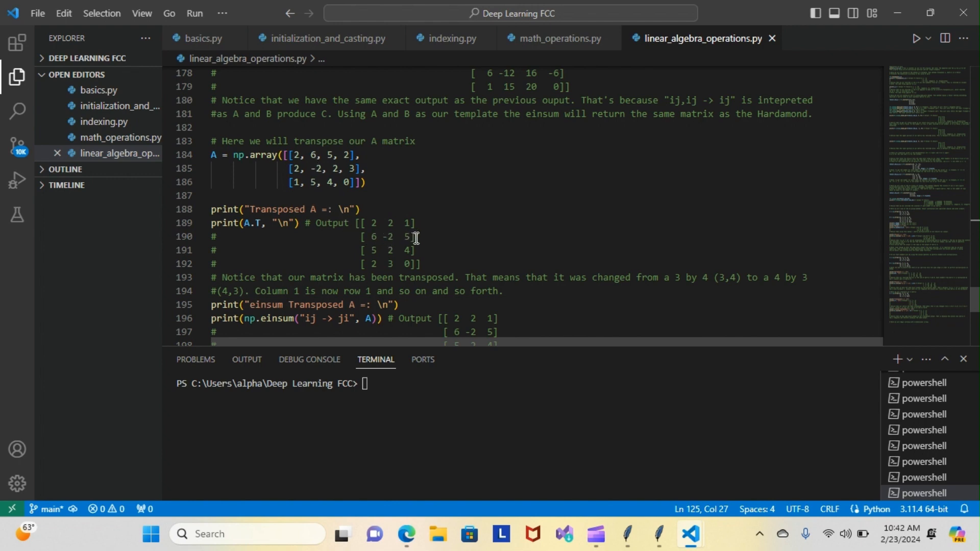
pyautogui.moveTo(372, 178)
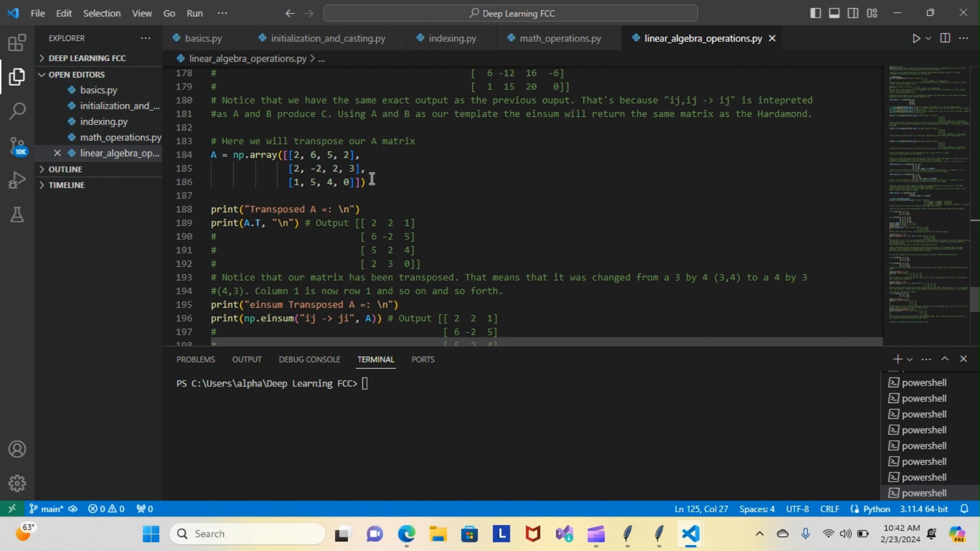
pyautogui.moveTo(358, 217)
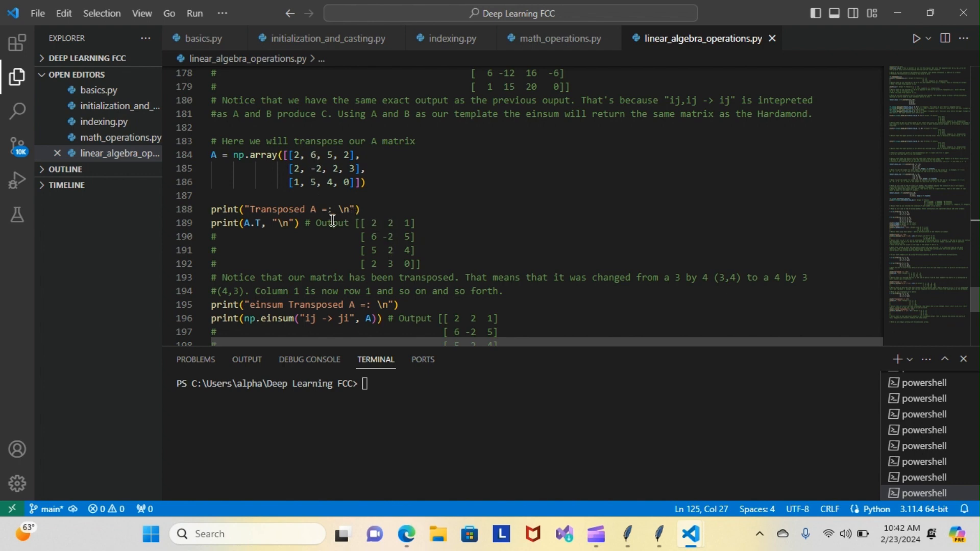
pyautogui.moveTo(329, 187)
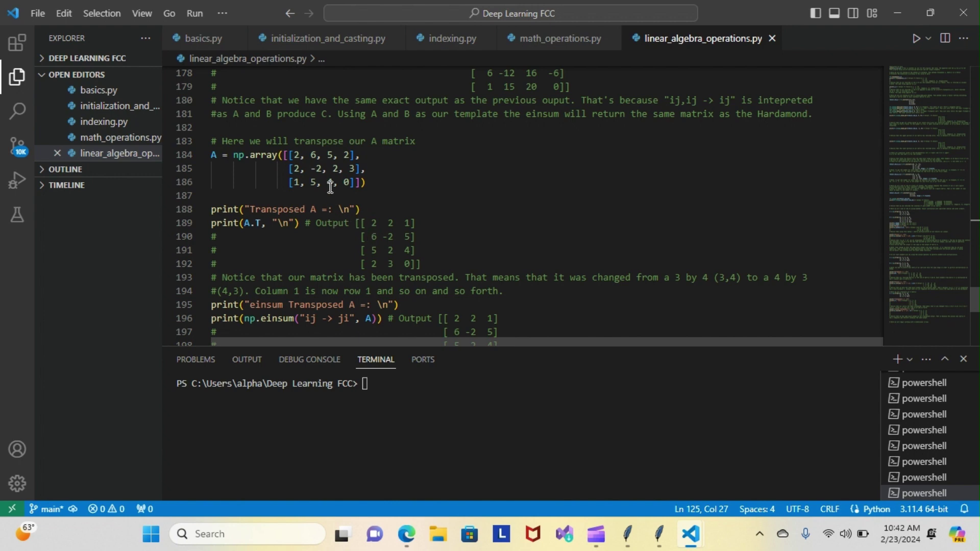
pyautogui.moveTo(328, 169)
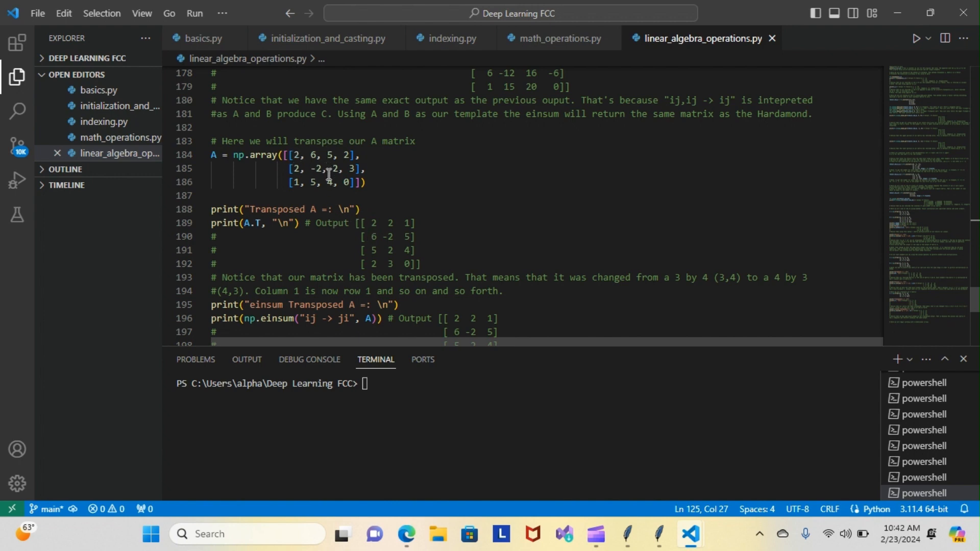
pyautogui.moveTo(739, 255)
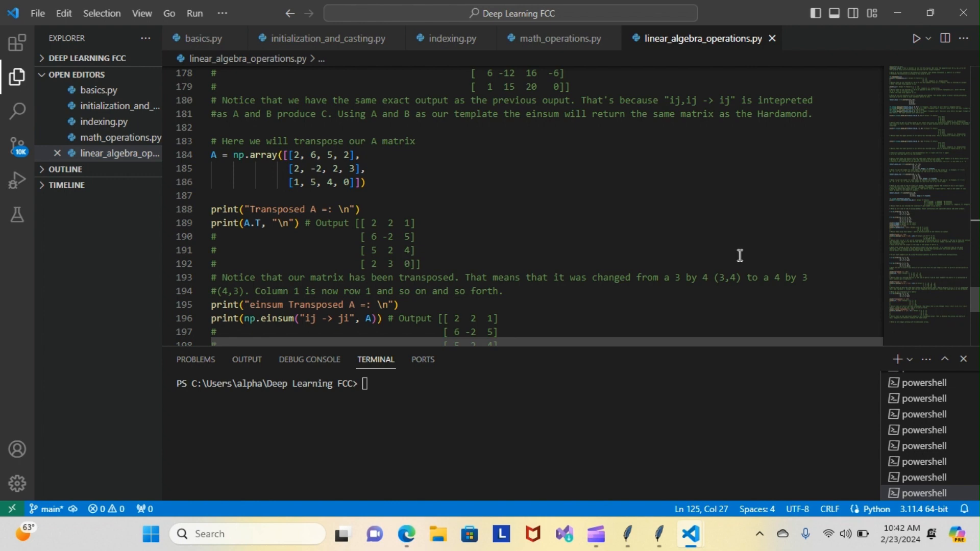
pyautogui.scroll(-3)
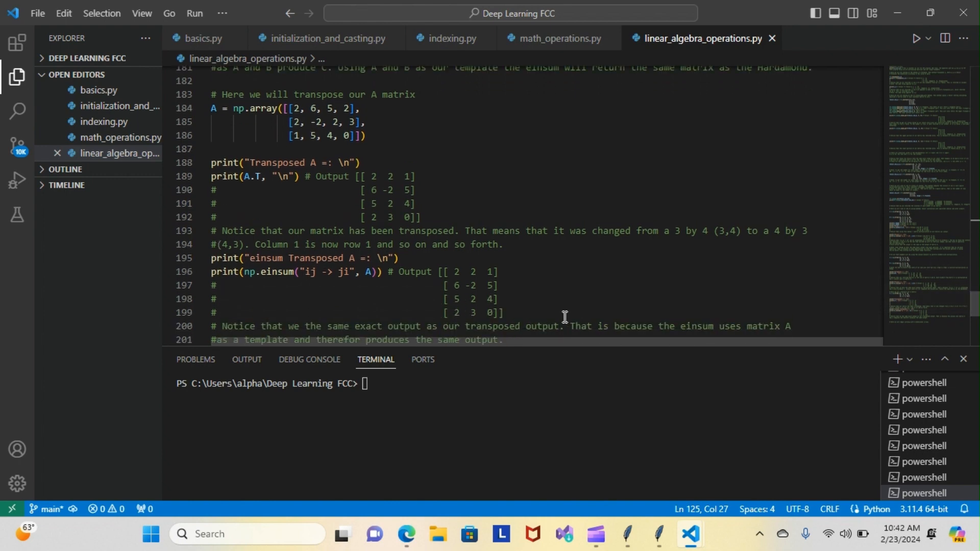
pyautogui.moveTo(375, 262)
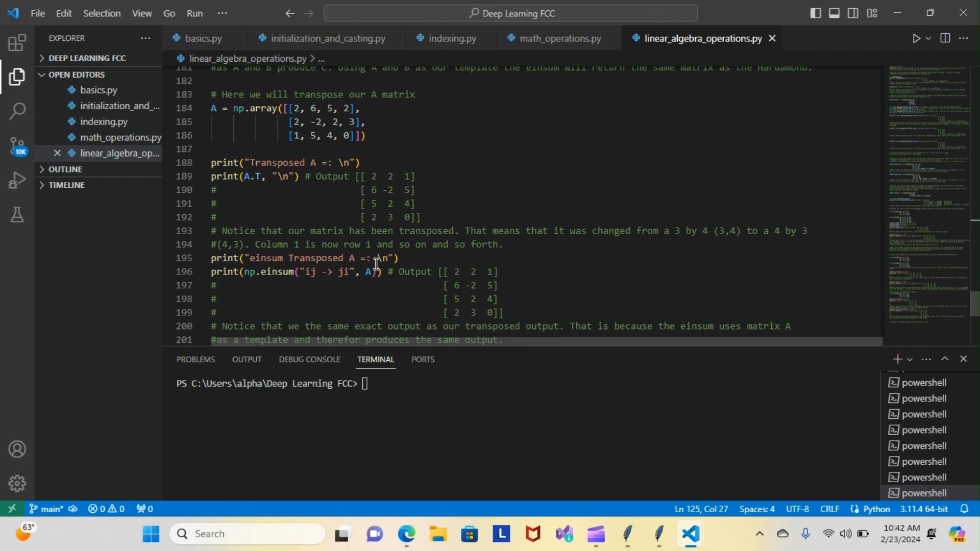
pyautogui.moveTo(315, 276)
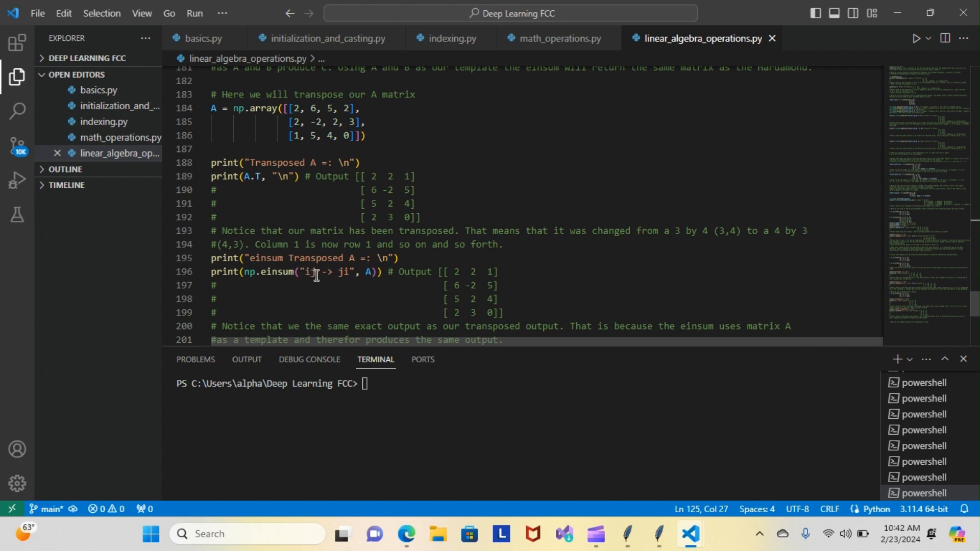
pyautogui.moveTo(369, 276)
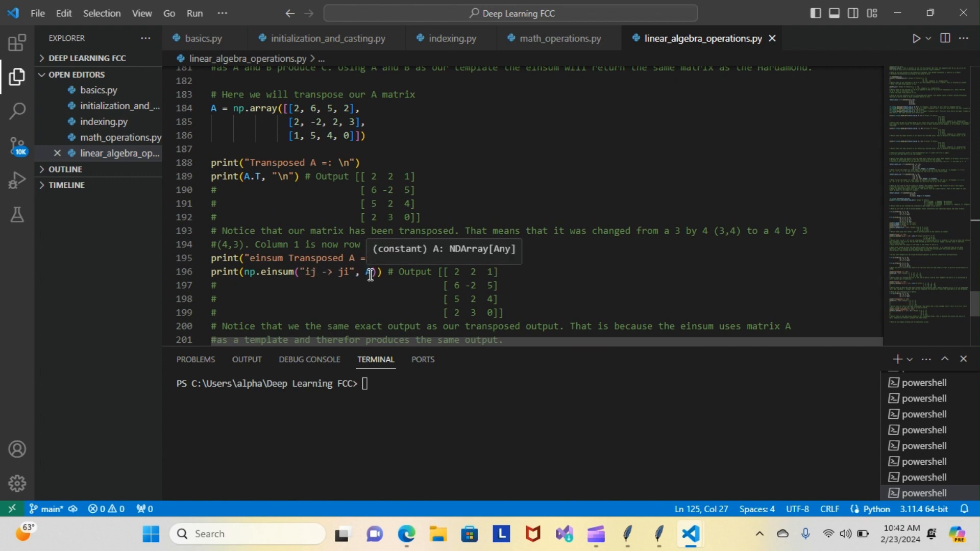
pyautogui.moveTo(314, 275)
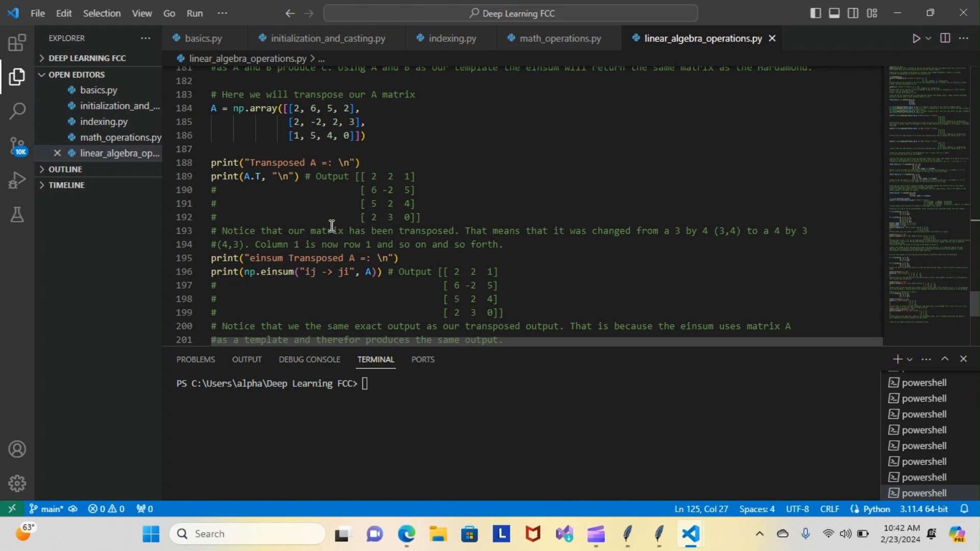
pyautogui.moveTo(344, 268)
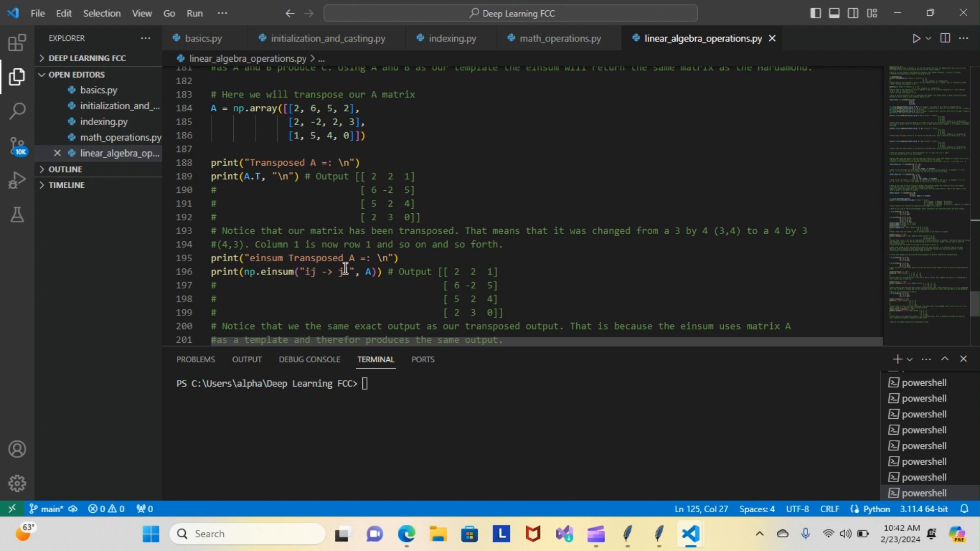
pyautogui.write('i')
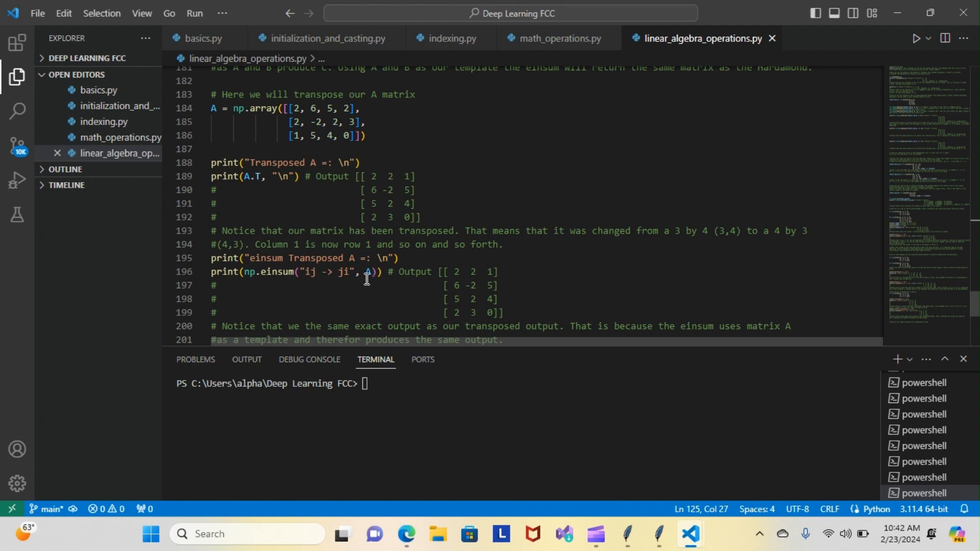
pyautogui.moveTo(368, 185)
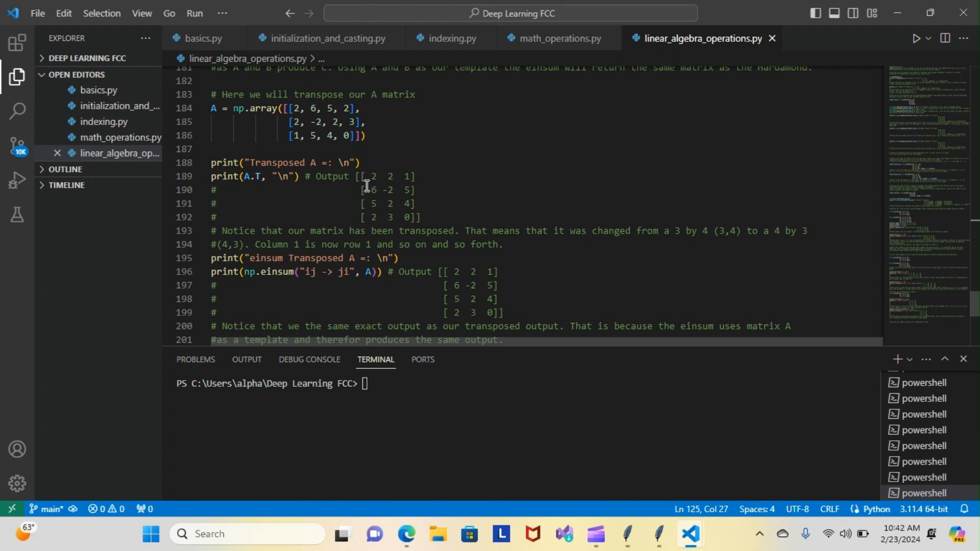
pyautogui.moveTo(341, 158)
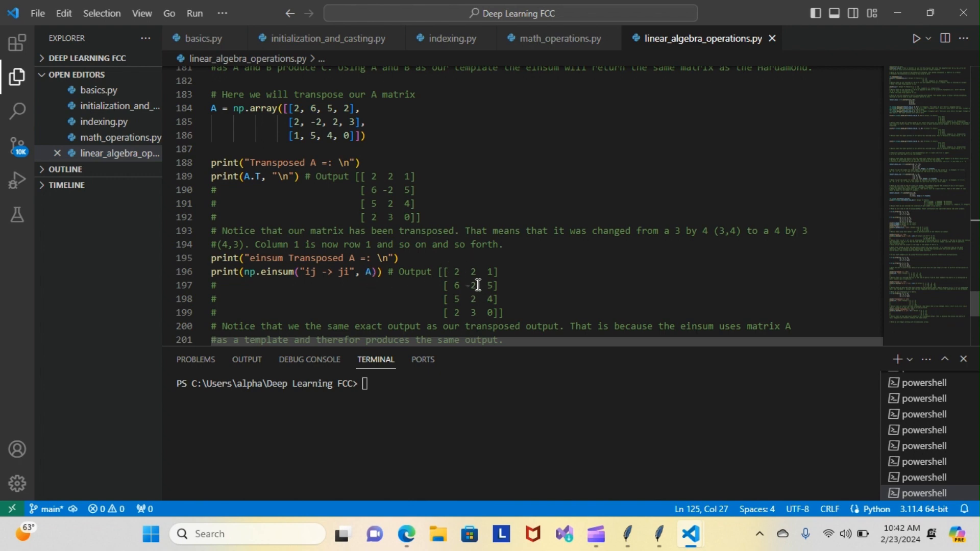
pyautogui.moveTo(390, 190)
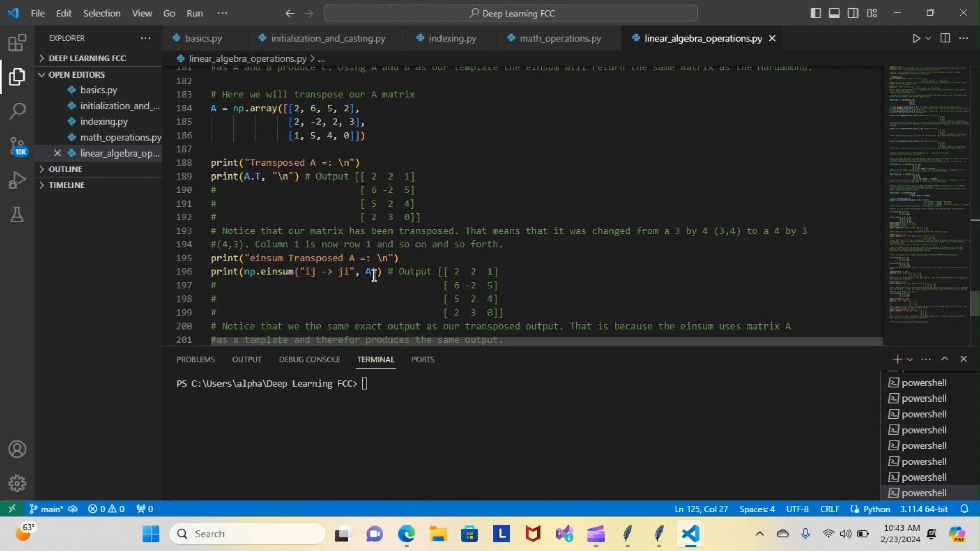
pyautogui.moveTo(485, 276)
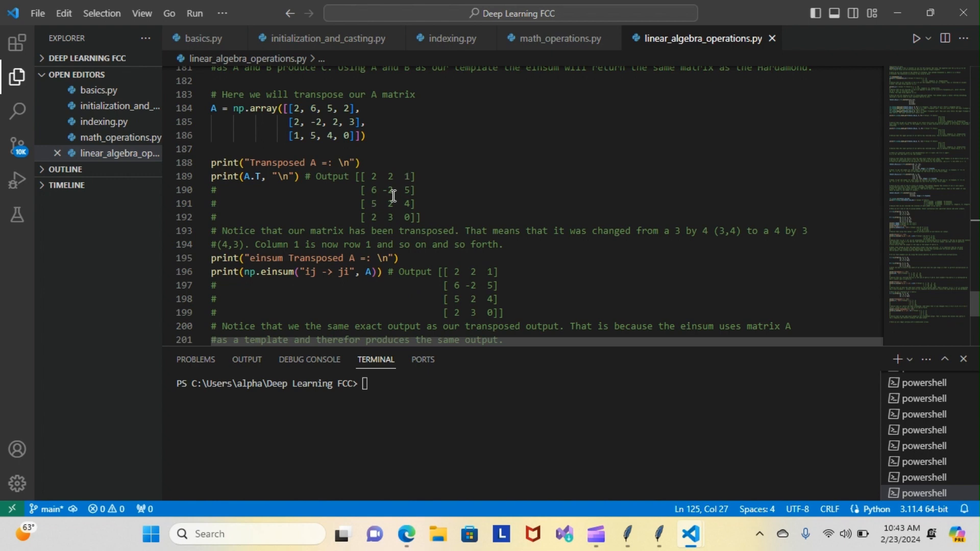
pyautogui.moveTo(507, 287)
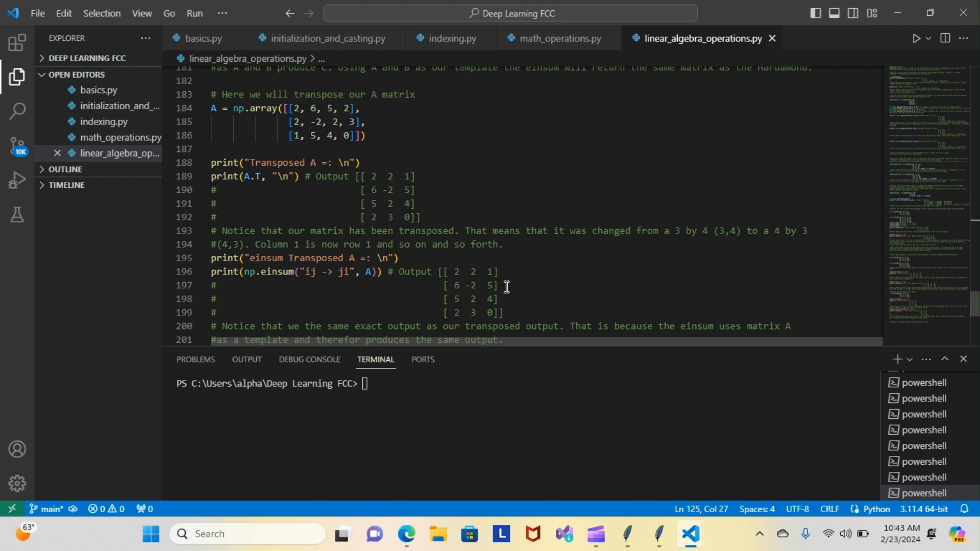
pyautogui.moveTo(324, 292)
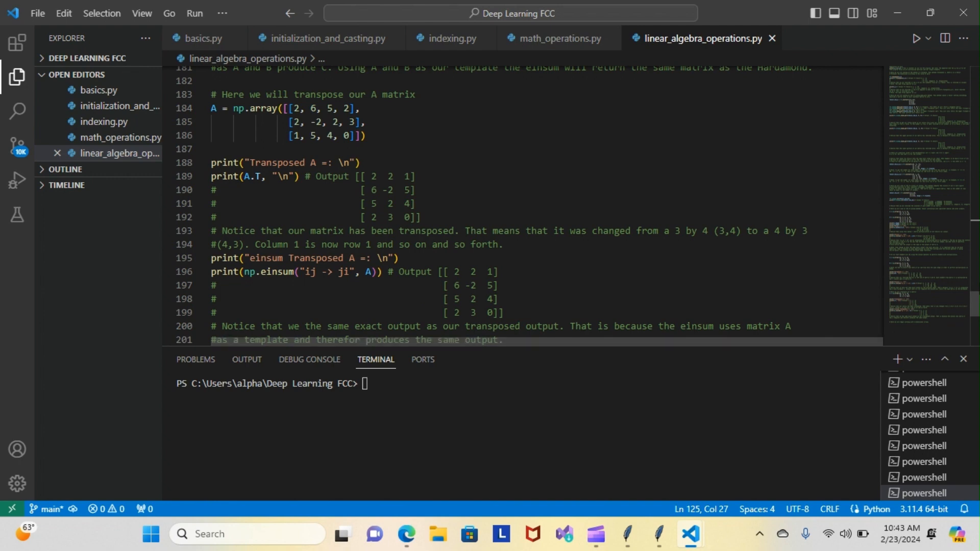
# - Scroll up through the matmul/einsum examples, then back down to the 3D arrays note at line 204
pyautogui.scroll(3)
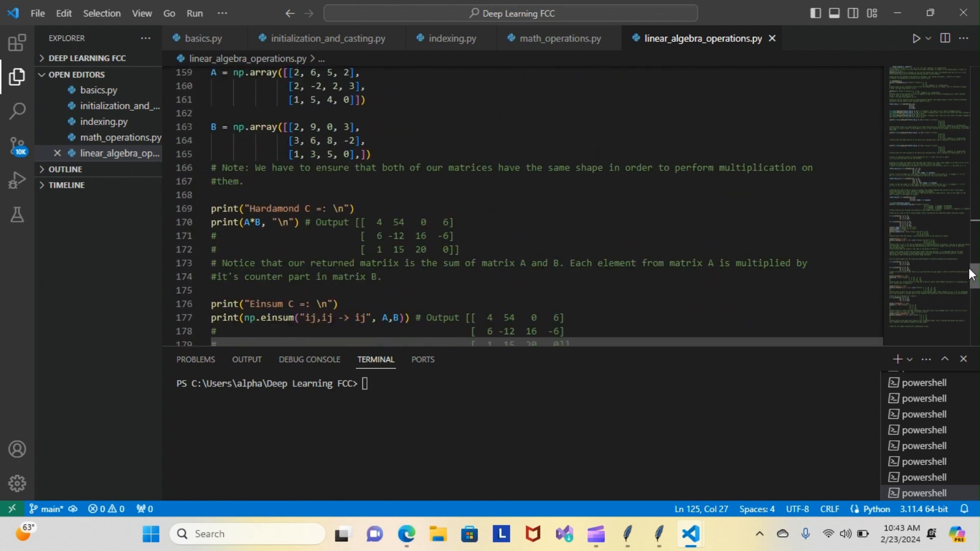
pyautogui.scroll(3)
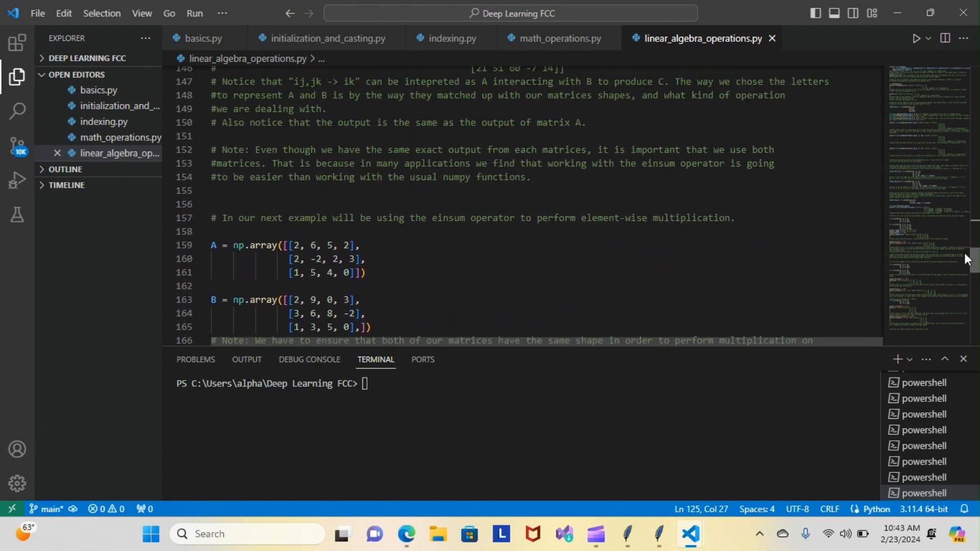
pyautogui.scroll(3)
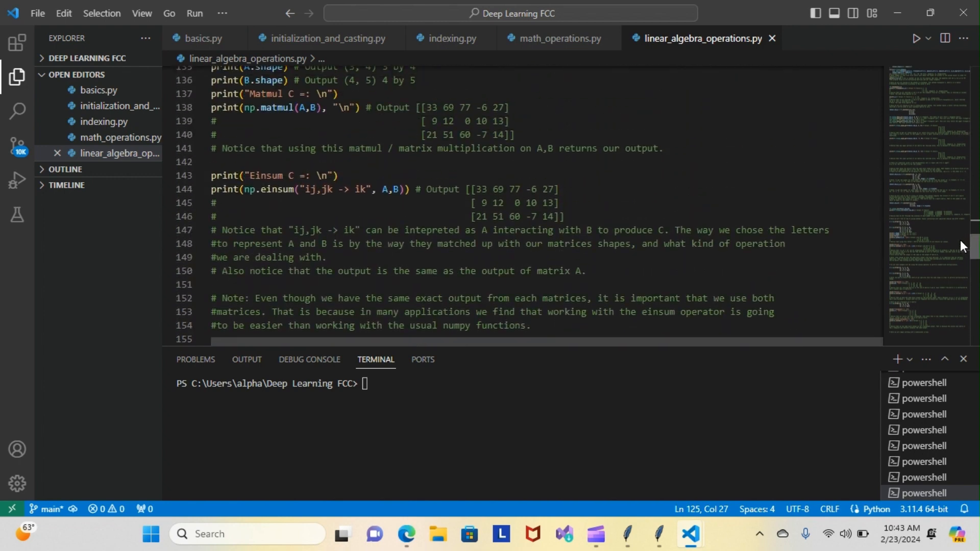
pyautogui.scroll(3)
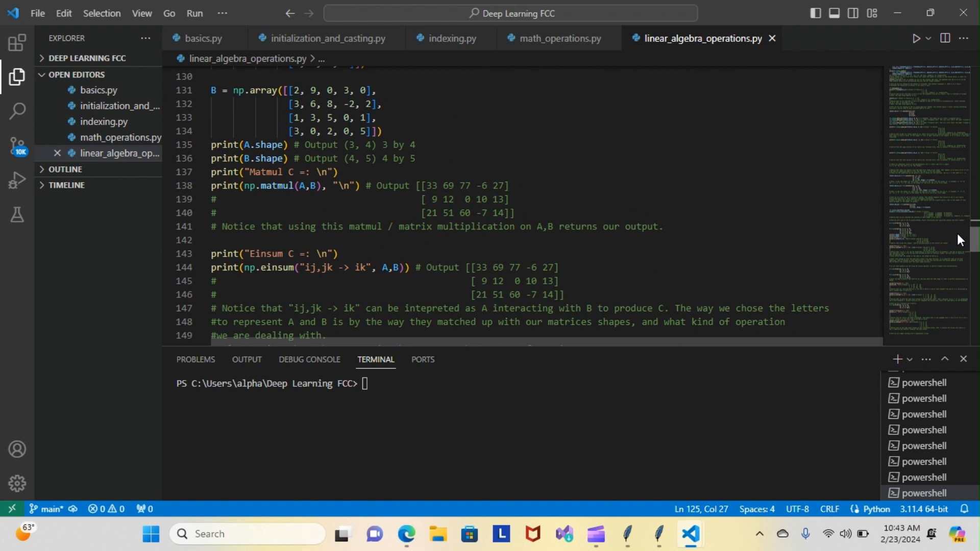
pyautogui.scroll(3)
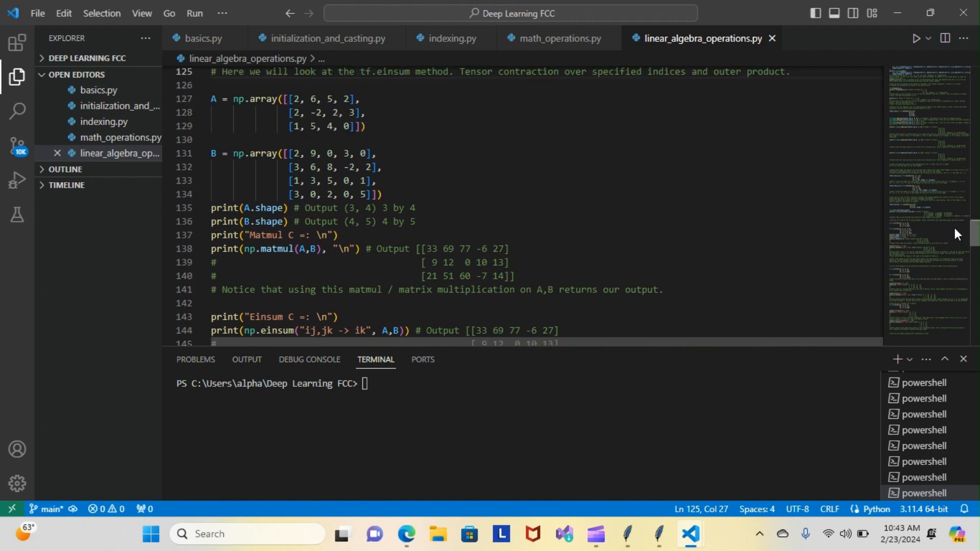
pyautogui.scroll(-3)
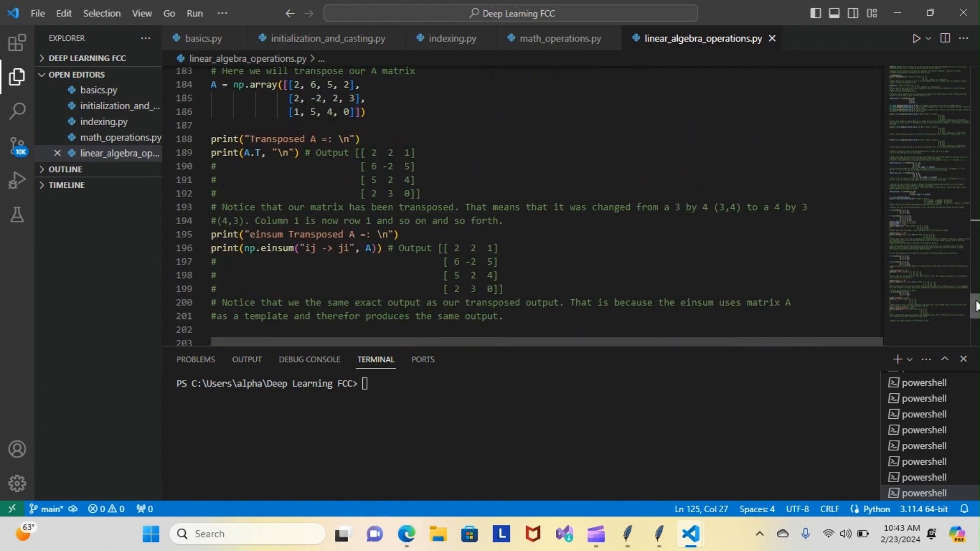
pyautogui.scroll(-3)
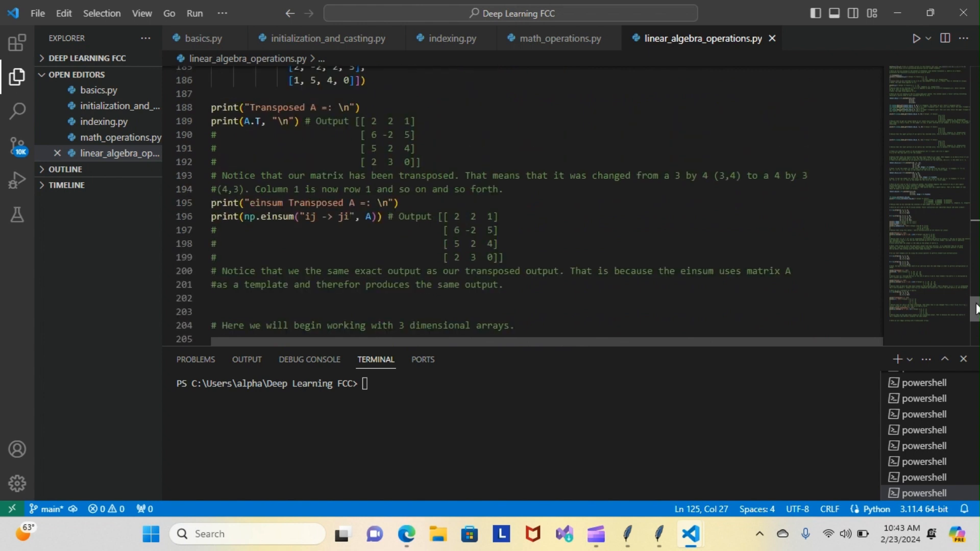
pyautogui.scroll(-3)
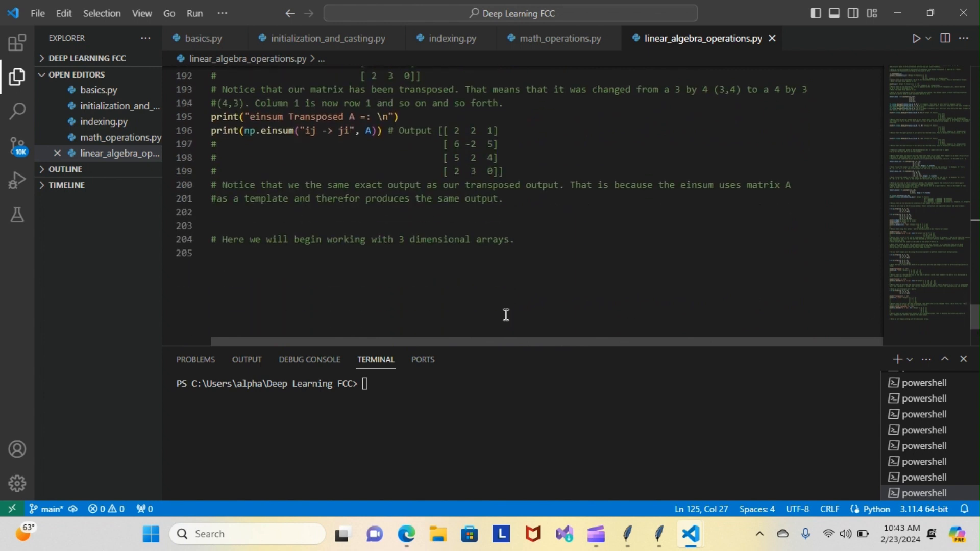
pyautogui.moveTo(226, 239)
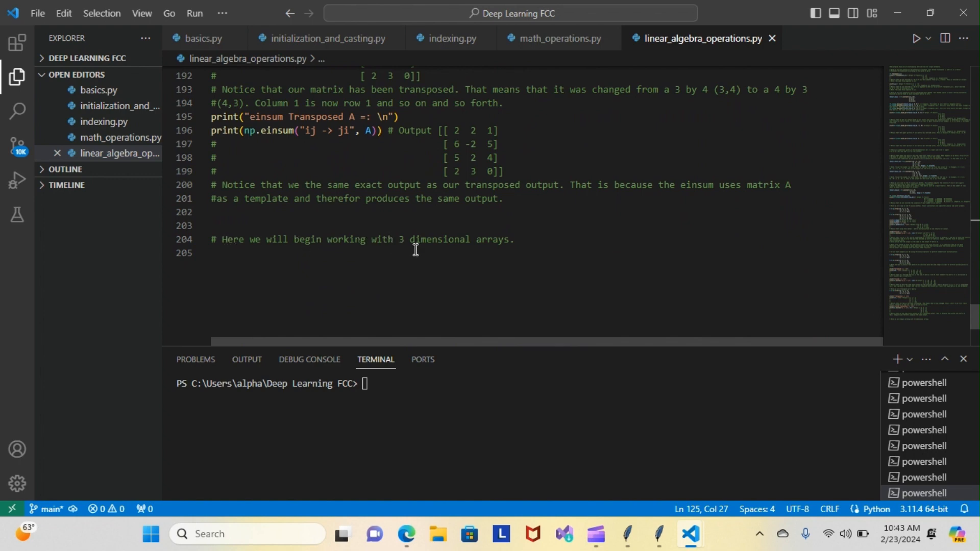
pyautogui.moveTo(520, 253)
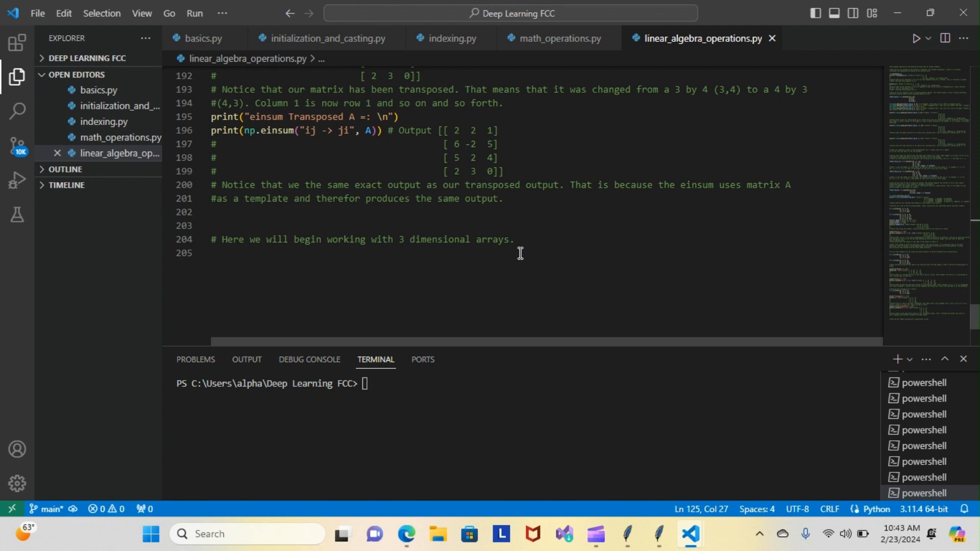
pyautogui.moveTo(701, 241)
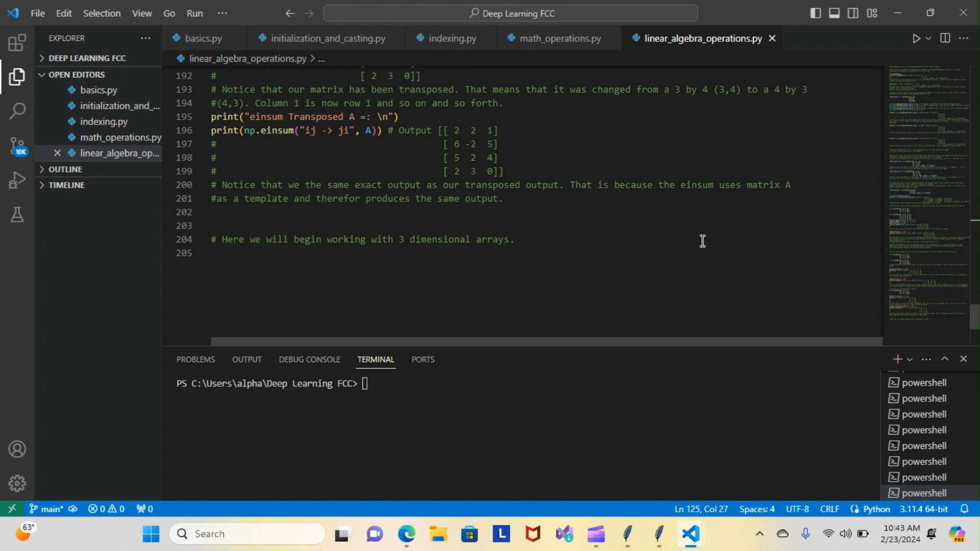